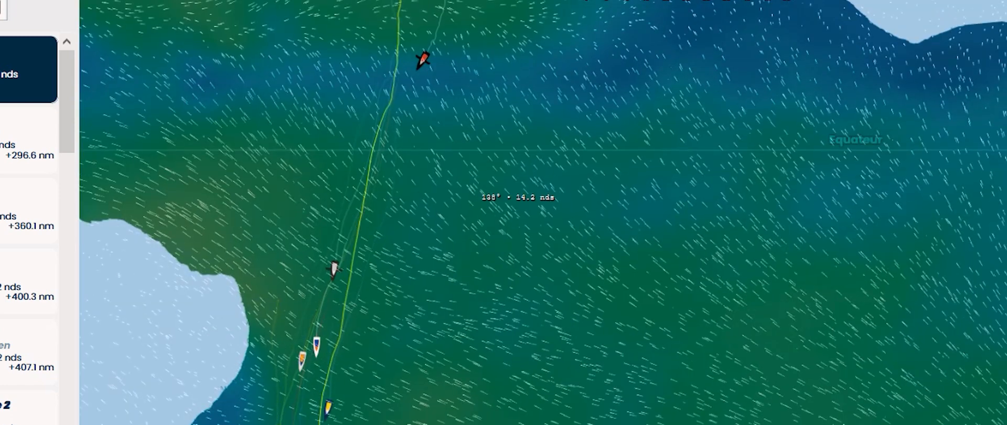
Step: Open Charal's boat details near the equator, showing distances, speeds and weather forecast
left_click(423, 57)
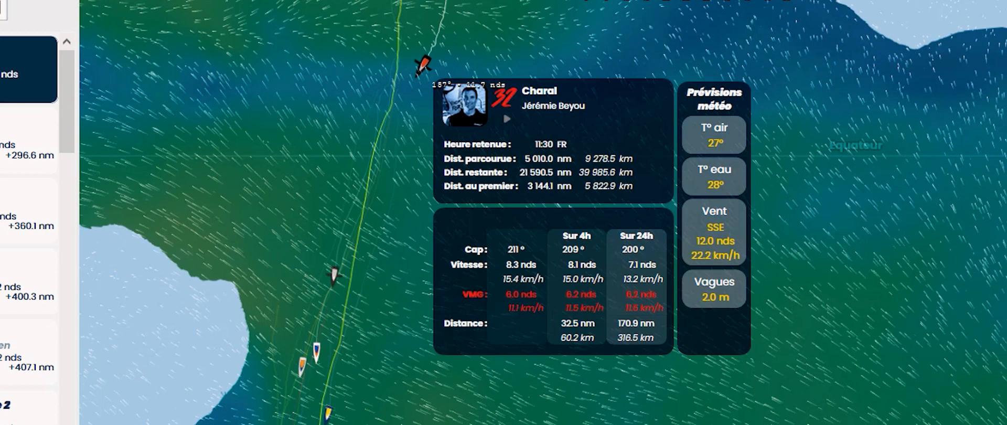